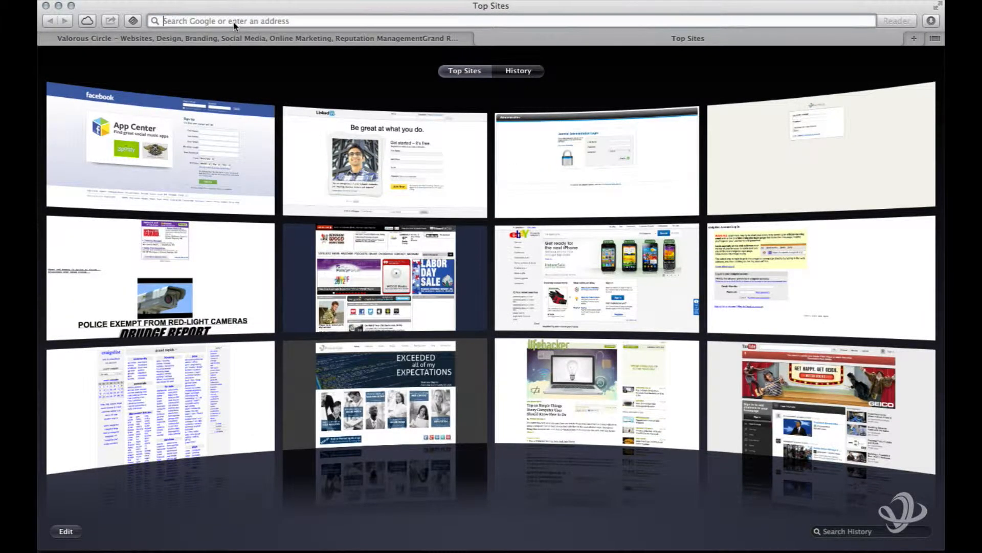
# Step: Load the site's administrator address, valorouscircle.com, in Safari to reach the Joomla login page
pyautogui.write('http://valorouscircle.com/index.php/testimoni')
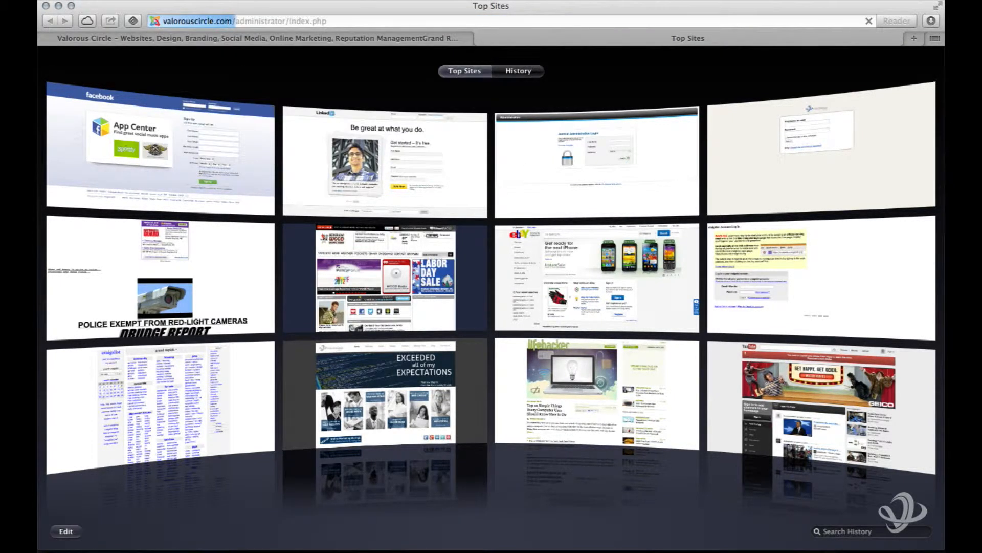
pyautogui.click(595, 161)
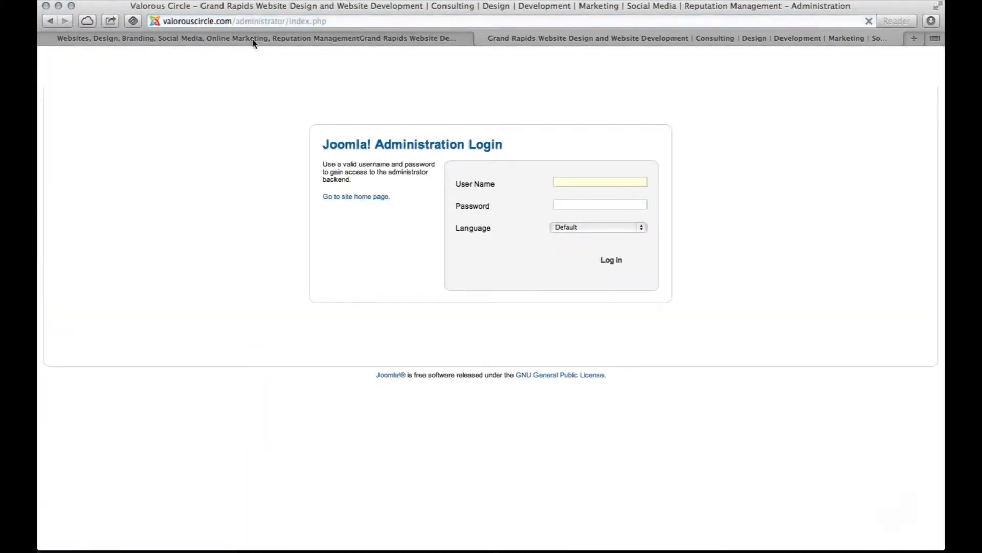
# Step: Log in to the administration backend as user 'jonathan' with the account password
pyautogui.write('jonathan')
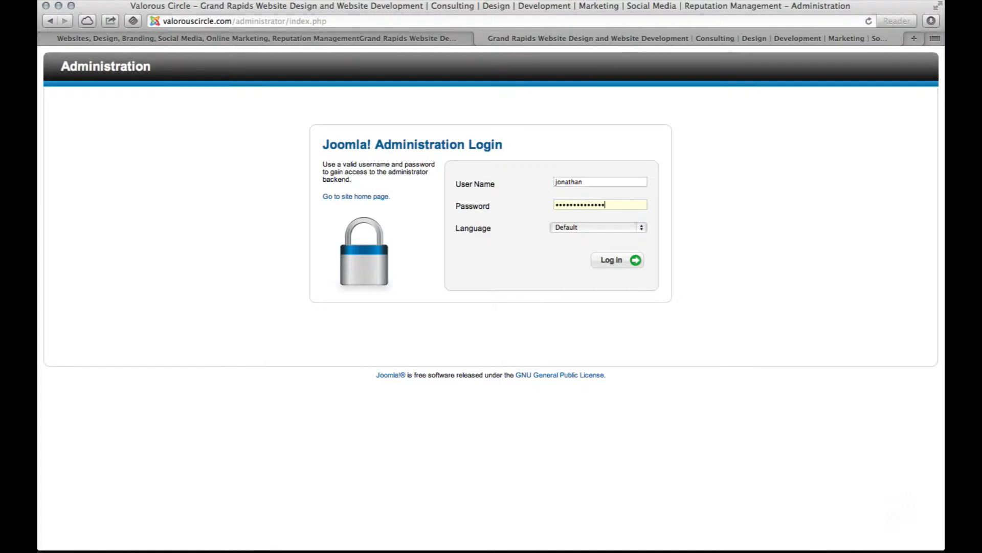
pyautogui.click(616, 260)
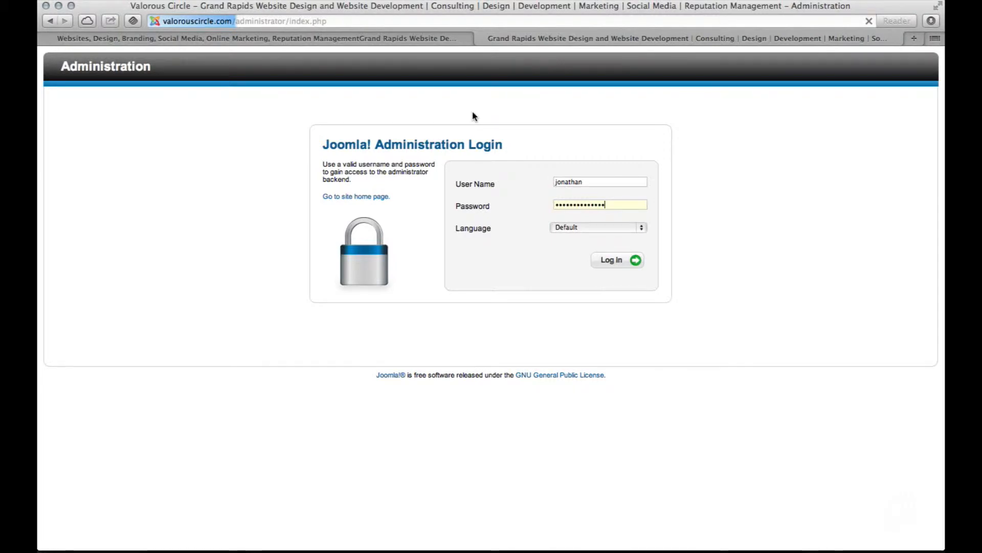
pyautogui.click(611, 259)
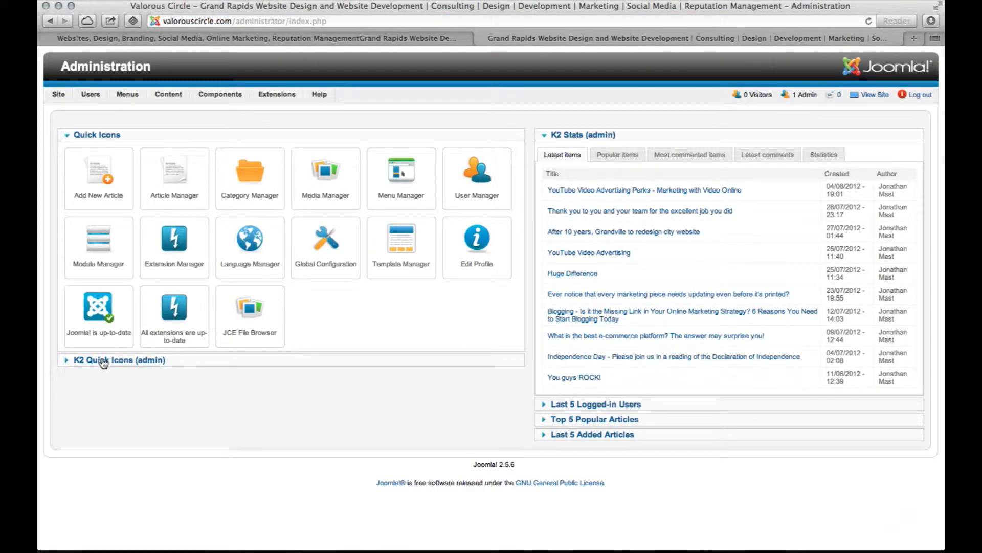
# Step: Reach the K2 Items manager through the K2 Quick Icons on the dashboard
pyautogui.click(118, 360)
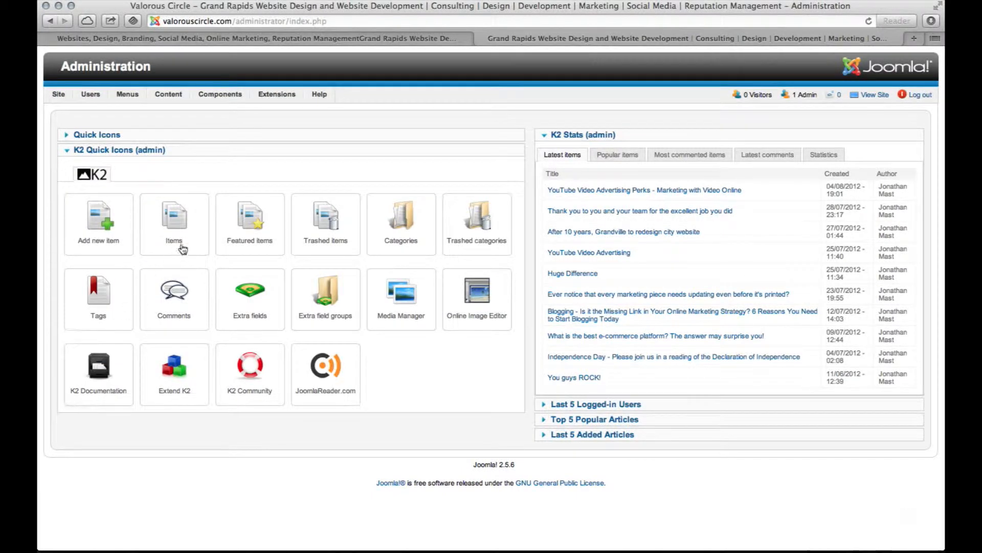
pyautogui.moveTo(190, 227)
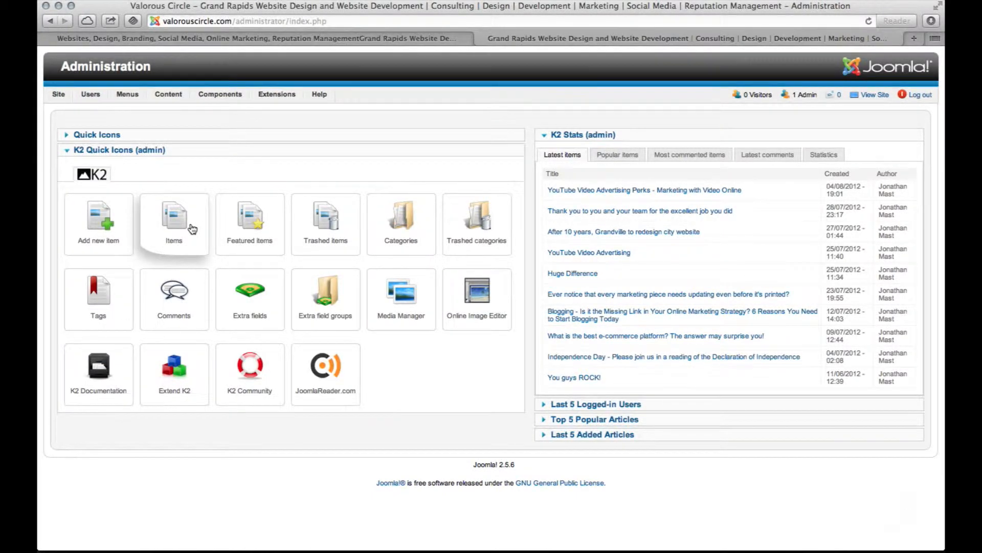
pyautogui.click(173, 219)
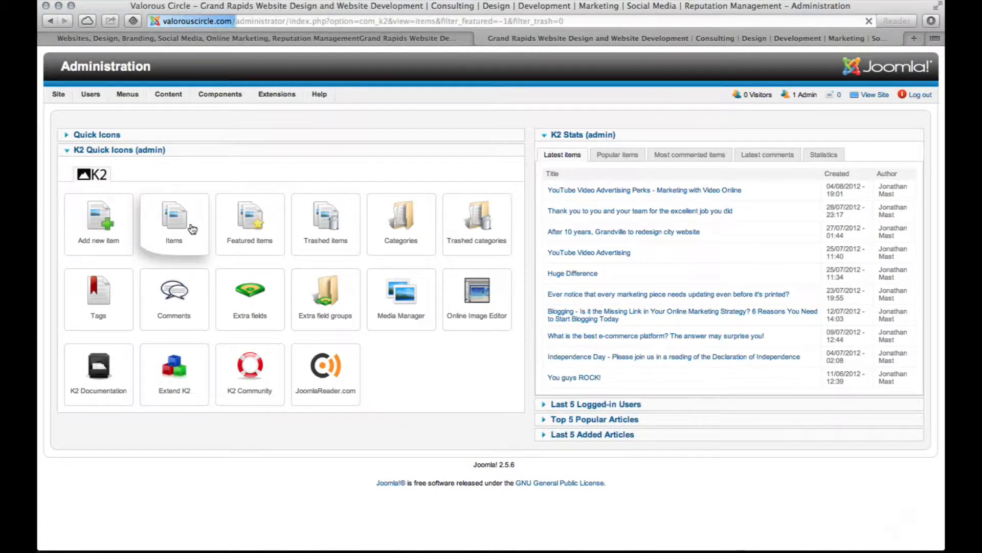
pyautogui.click(174, 219)
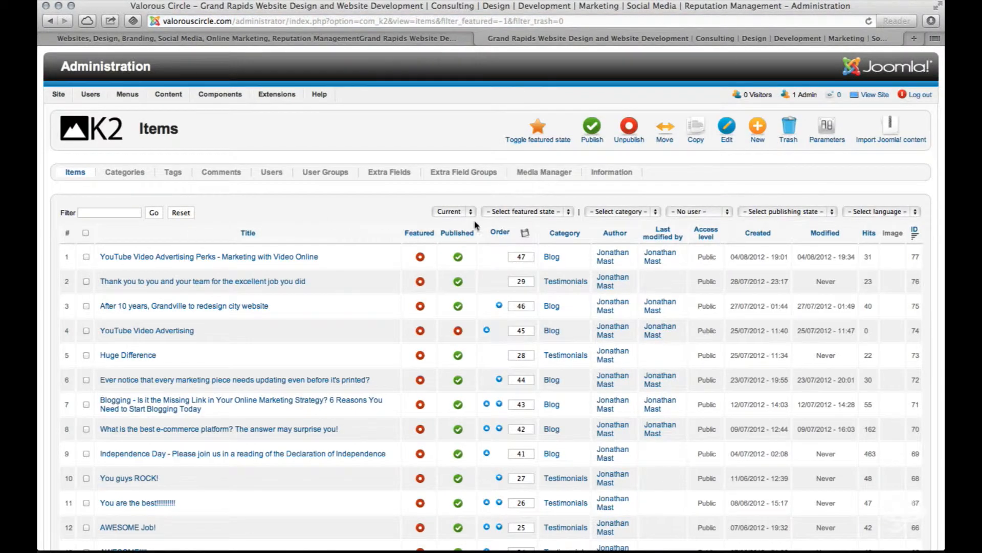
# Step: Filter the items list to the Testimonials category and pick the excellent-job testimonial for editing
pyautogui.click(619, 211)
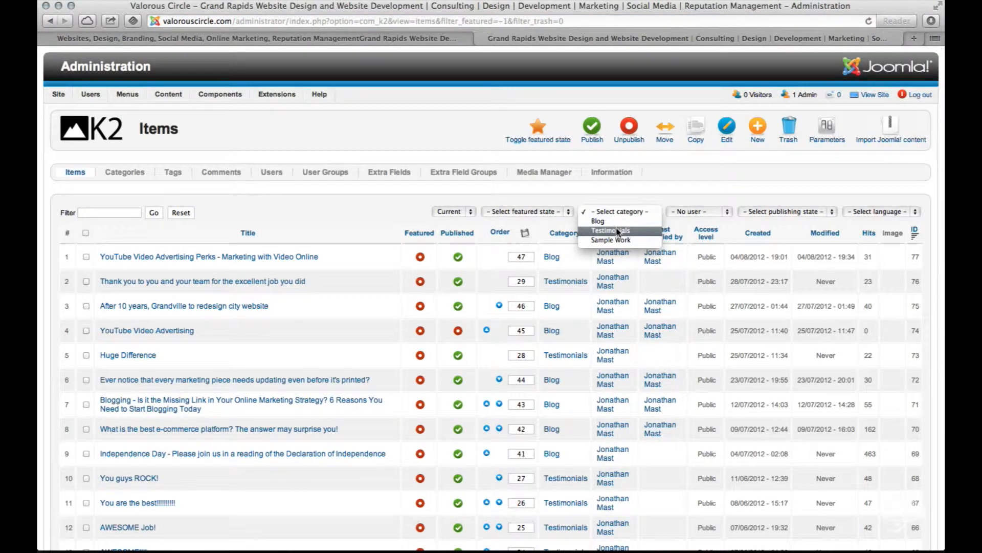
pyautogui.click(613, 231)
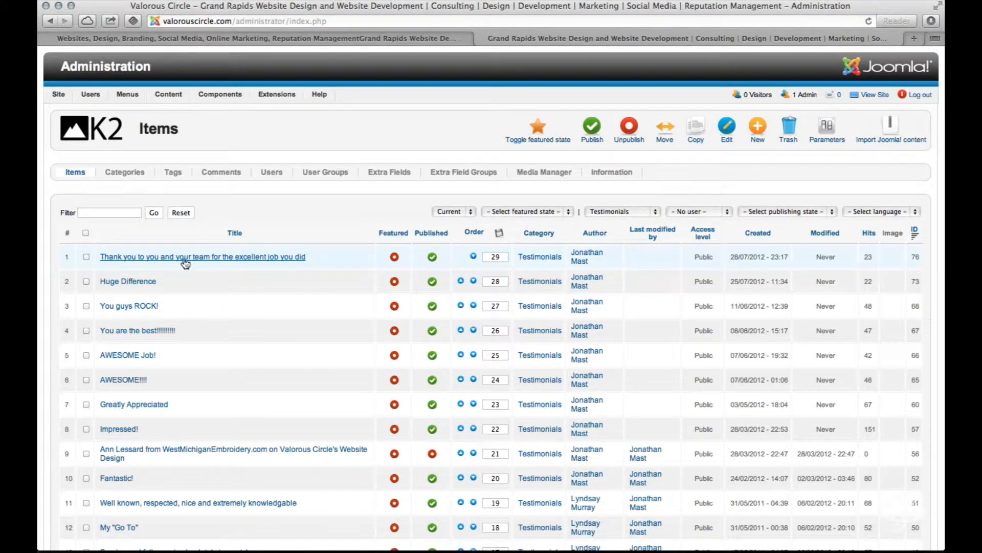
pyautogui.moveTo(193, 262)
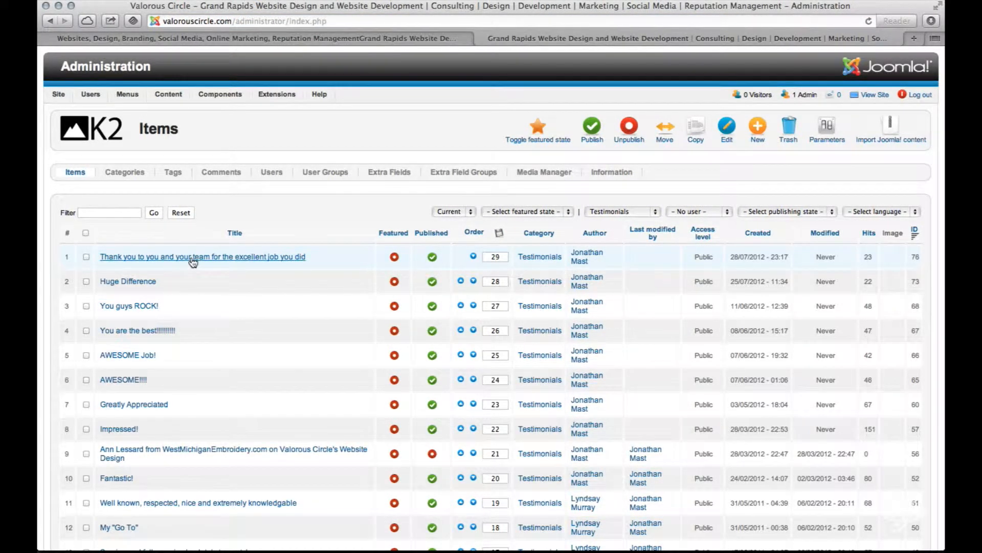
pyautogui.click(201, 256)
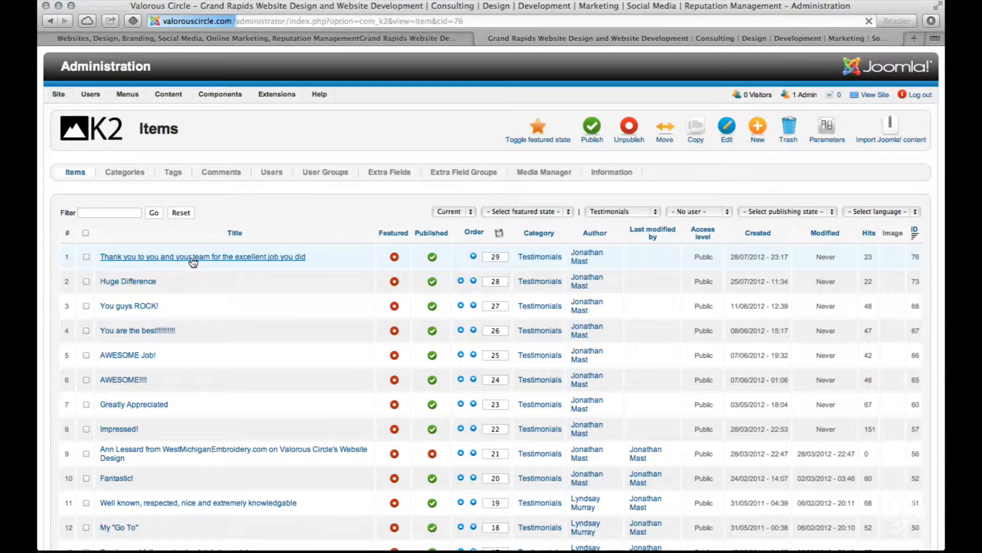
# Step: Review the excellent-job testimonial and Save & Close it back to the list
pyautogui.click(202, 257)
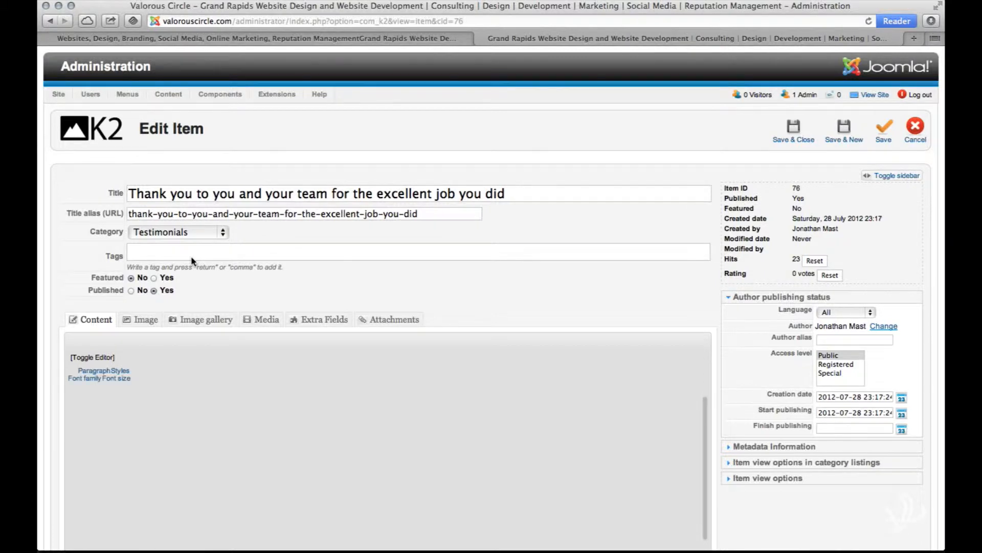
pyautogui.click(92, 357)
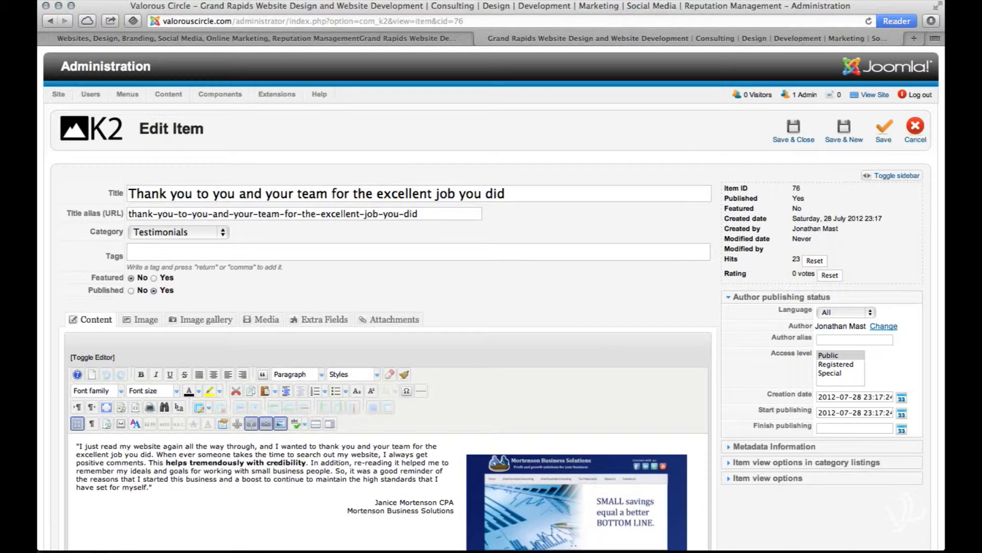
pyautogui.click(793, 129)
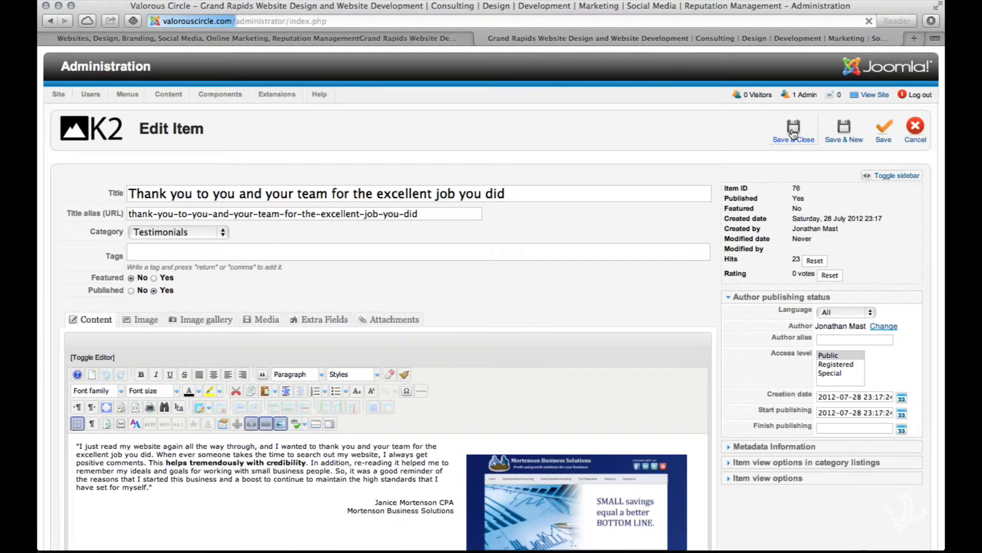
pyautogui.click(793, 128)
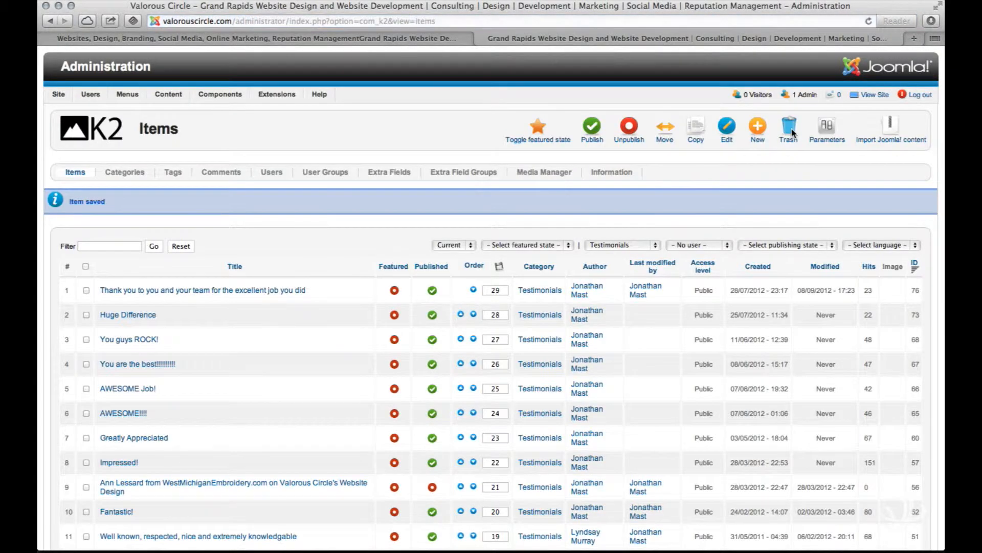
pyautogui.moveTo(349, 127)
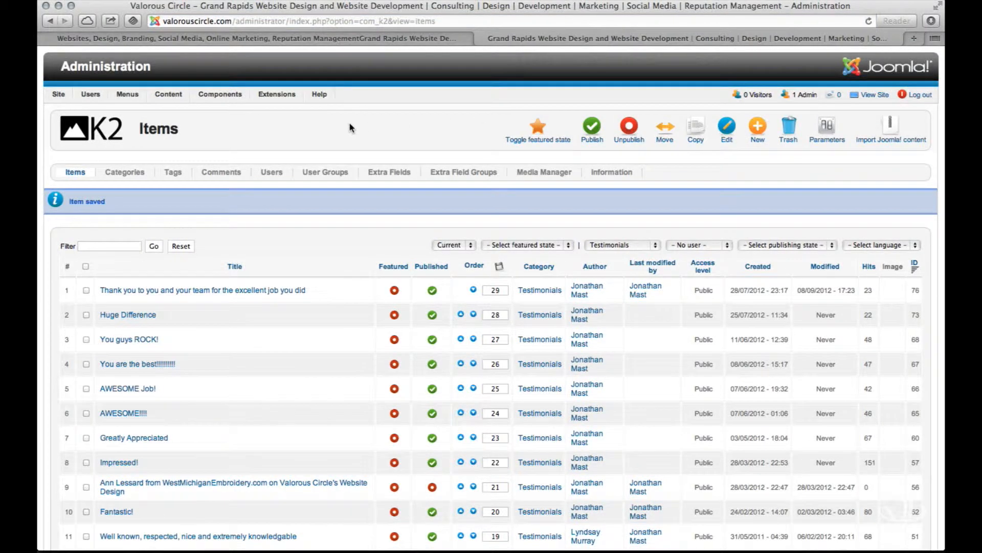
# Step: Start a blank new K2 item preset to the Testimonials category
pyautogui.click(756, 127)
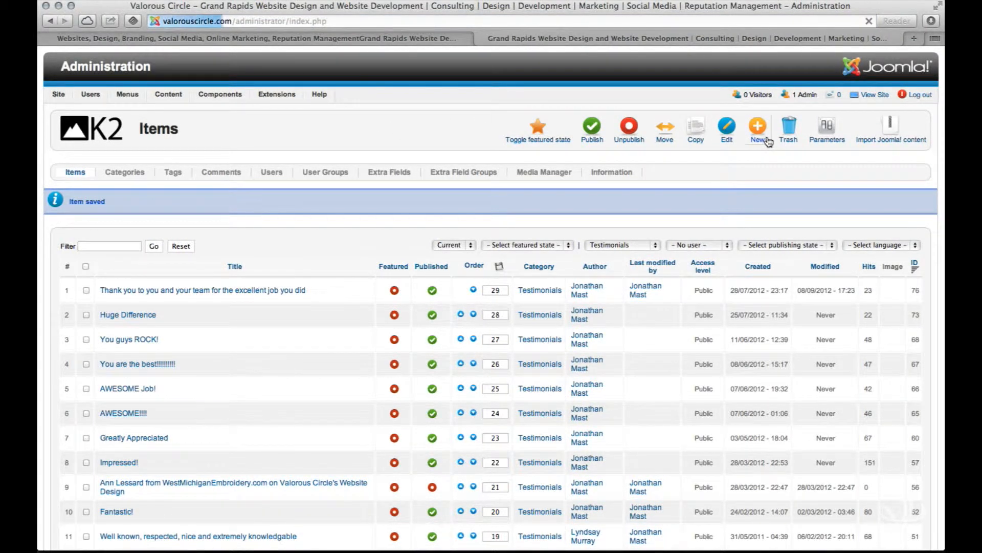
pyautogui.click(756, 125)
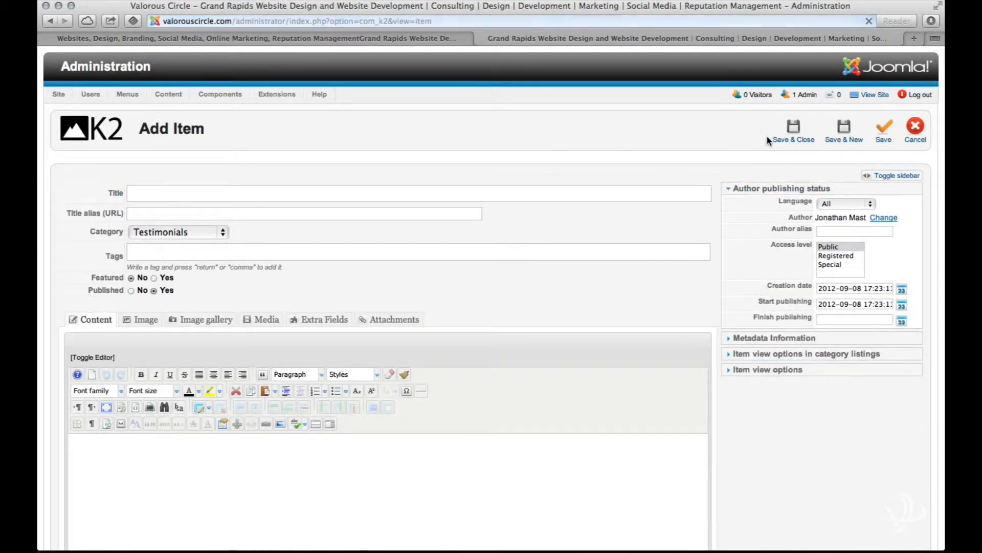
# Step: Title the new item "You Guys ROCK!" and keep its category as Testimonials
pyautogui.click(418, 193)
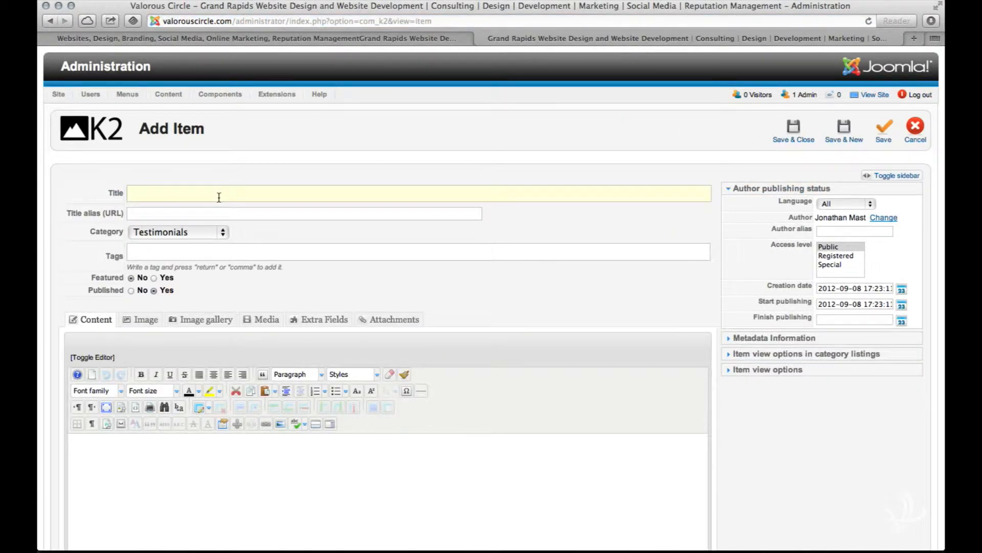
pyautogui.write('"You Gu')
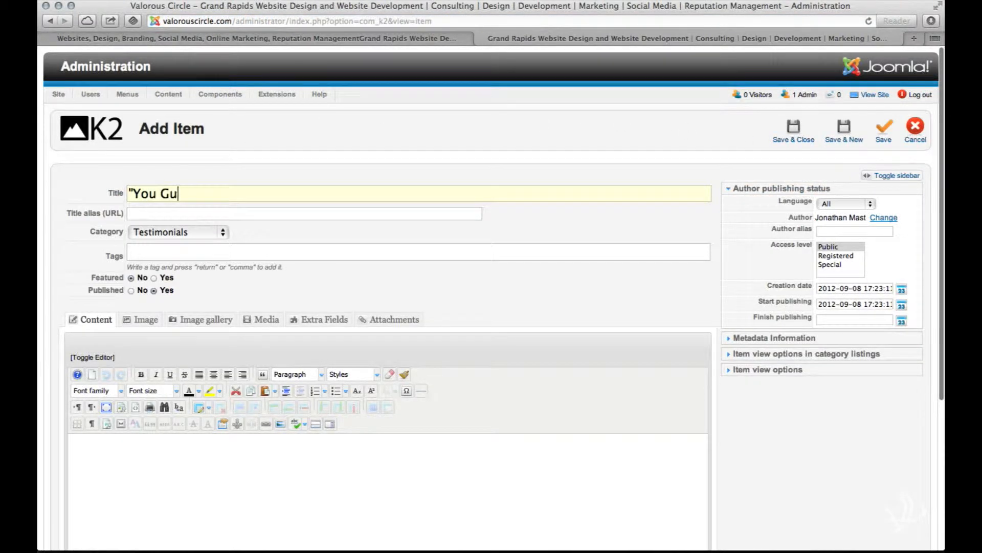
pyautogui.write('ys ROCK!')
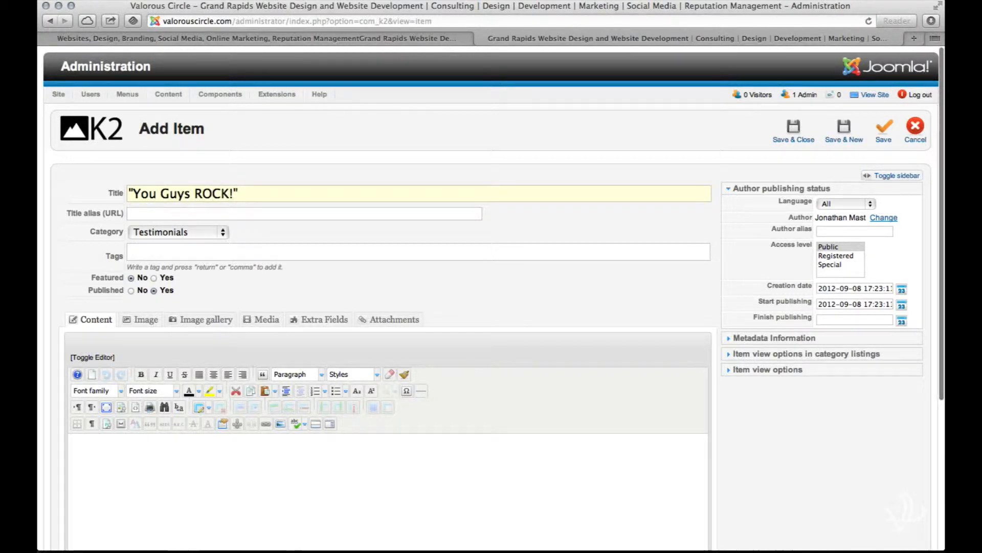
pyautogui.click(177, 231)
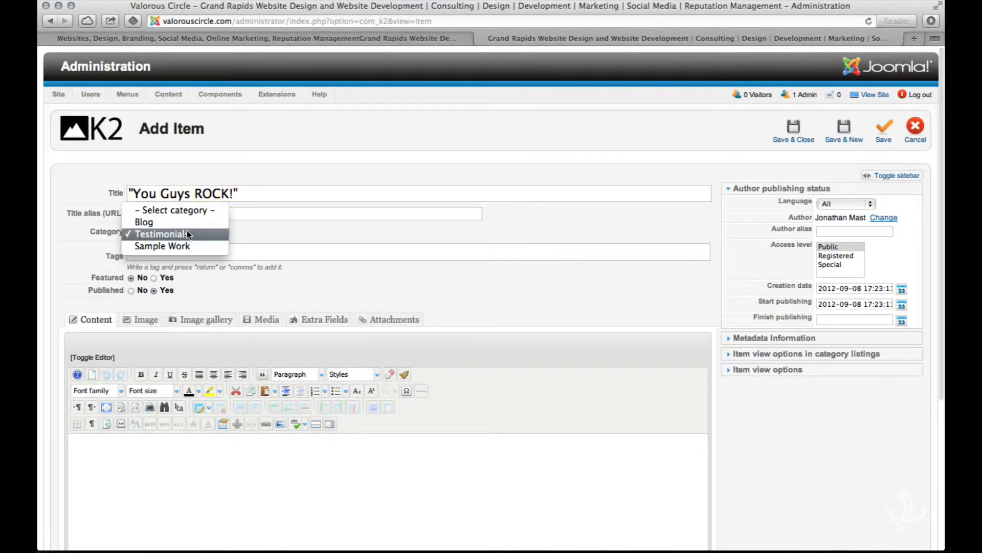
pyautogui.click(161, 234)
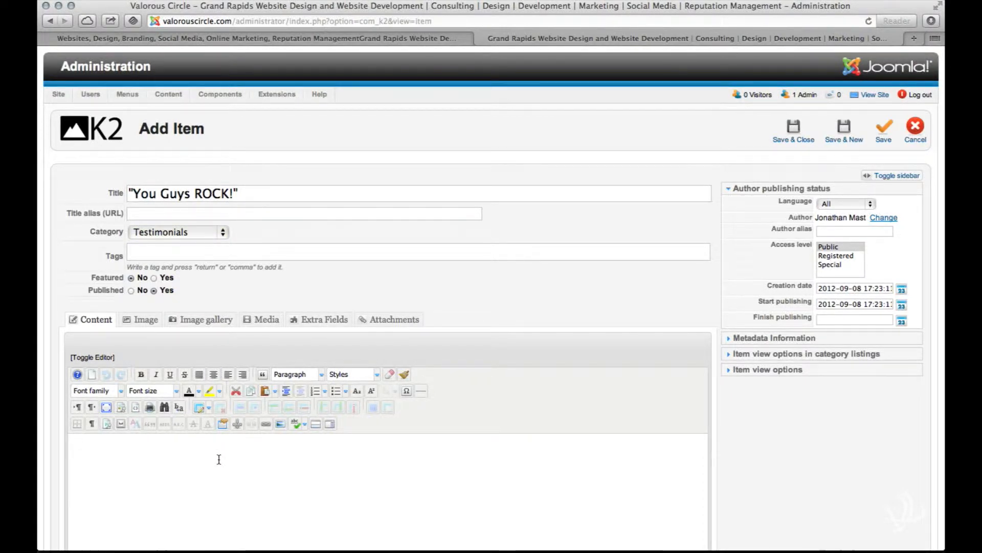
# Step: Write the quoted client testimonial about the new website, rising visits and three leads, ending "You guys ROCK!!"
pyautogui.write('"Just wanted to let you')
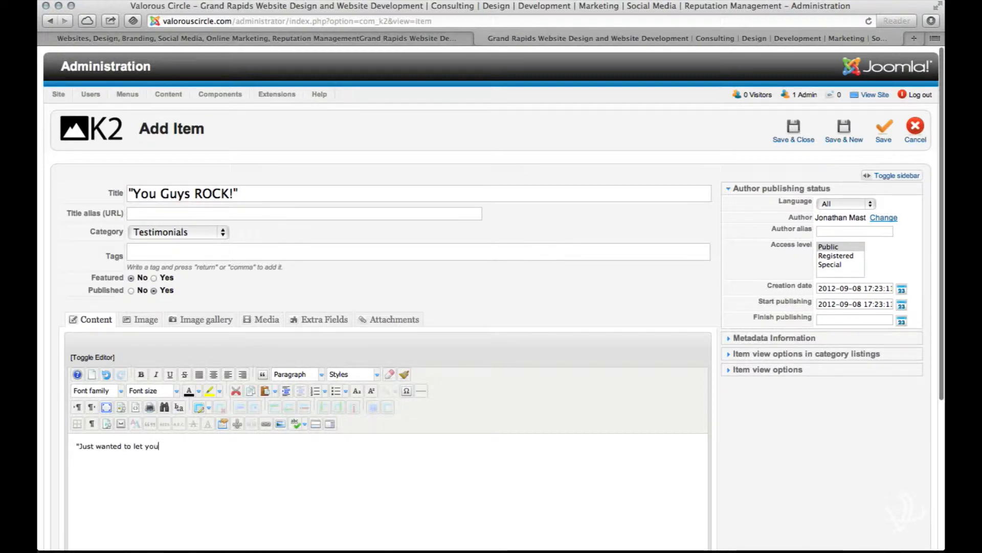
pyautogui.write('know how much we appreciate all the')
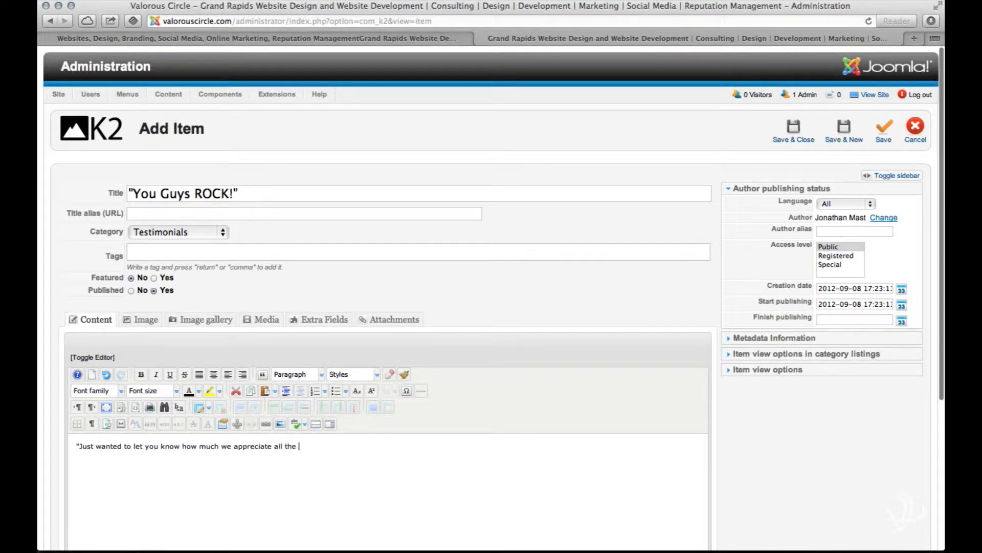
pyautogui.write('work you put into our re-branding an')
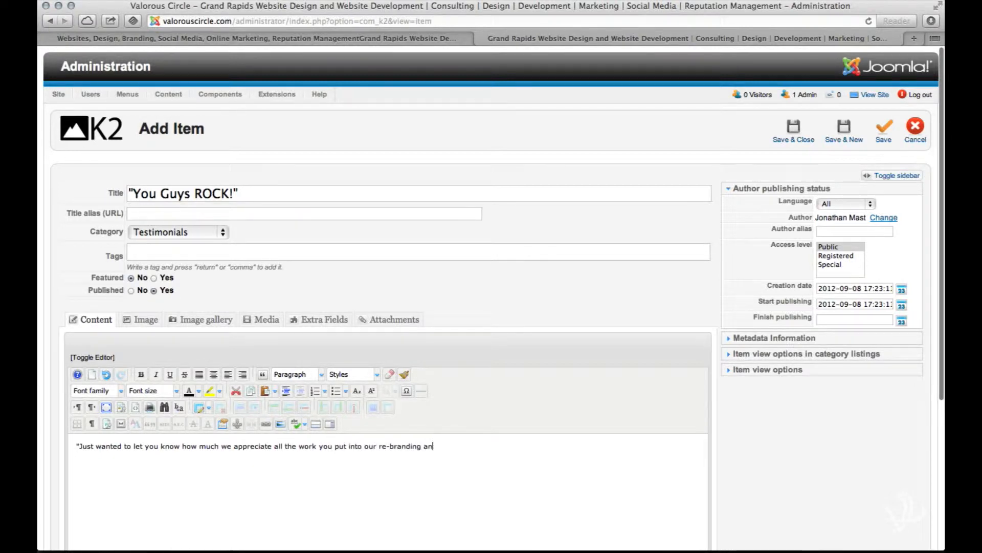
pyautogui.write('d new web')
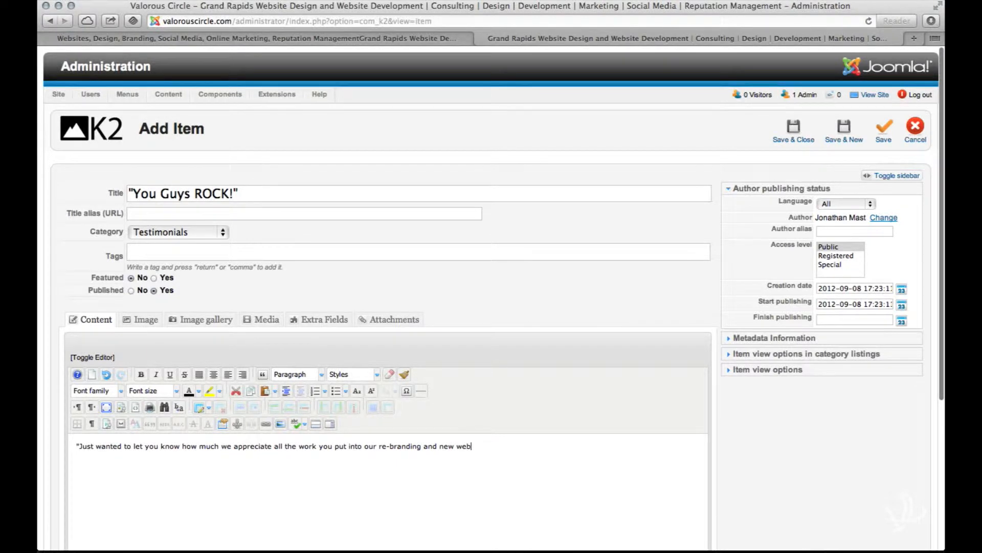
pyautogui.write('site. Our')
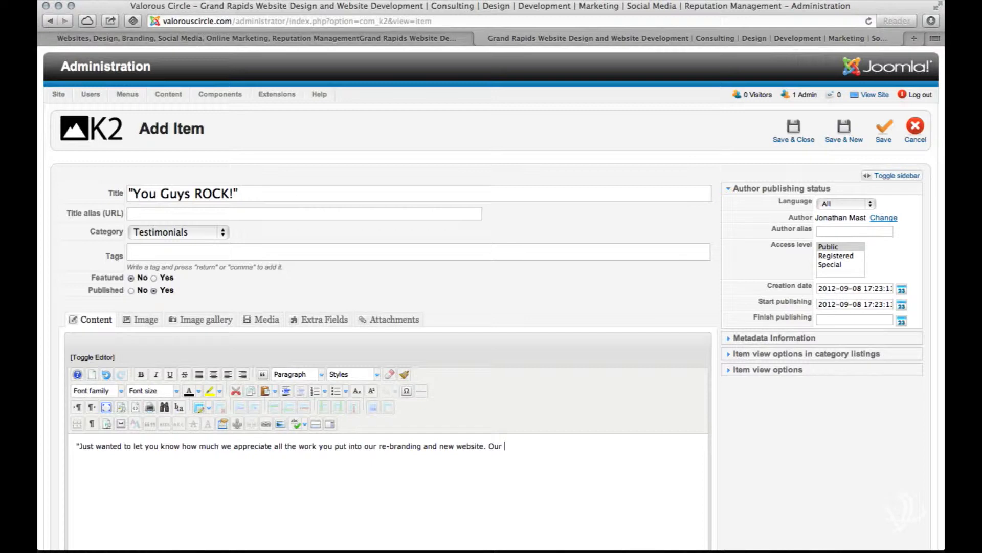
pyautogui.write('site')
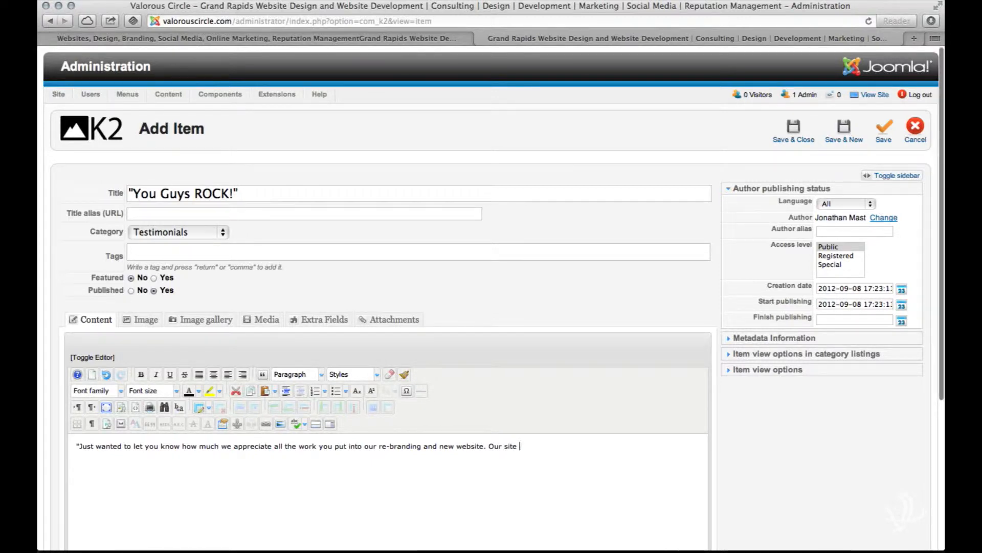
pyautogui.write('visits are')
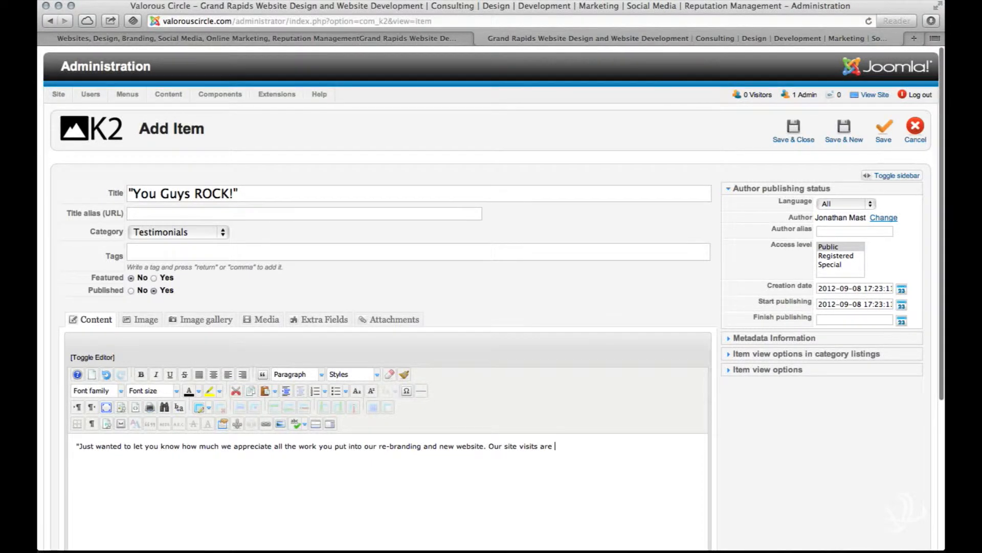
pyautogui.write('already')
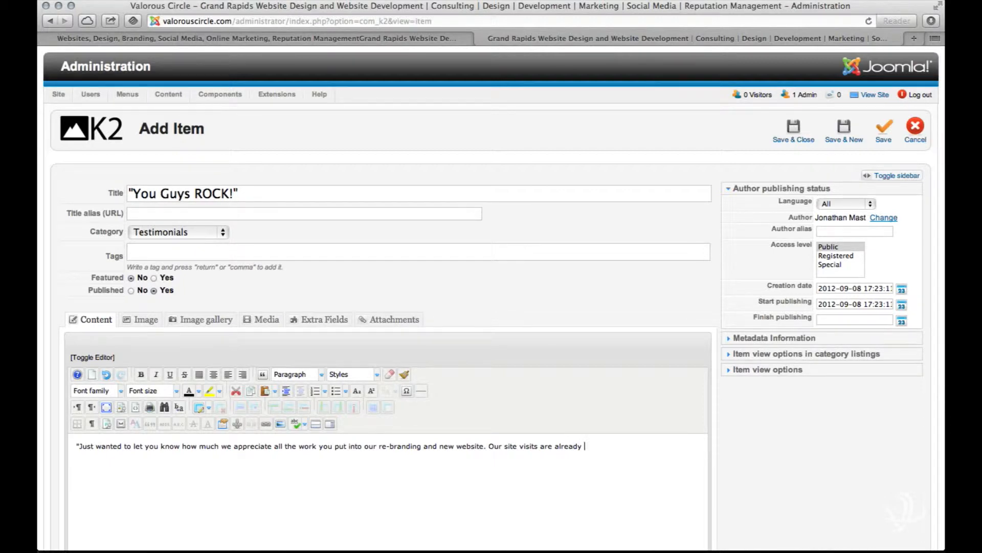
pyautogui.write("increasing and we've")
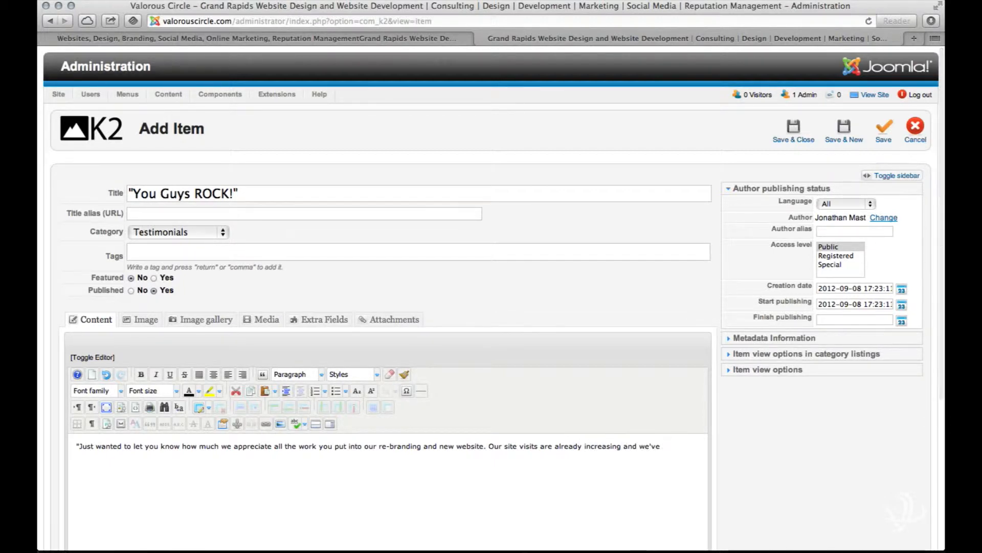
pyautogui.write('received thre')
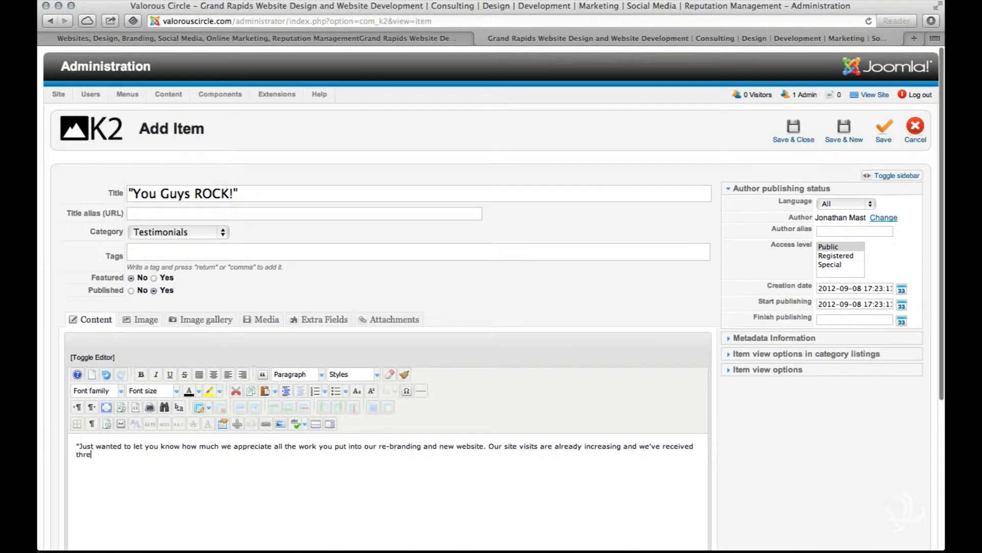
pyautogui.write('e leads from the website in the last week alone')
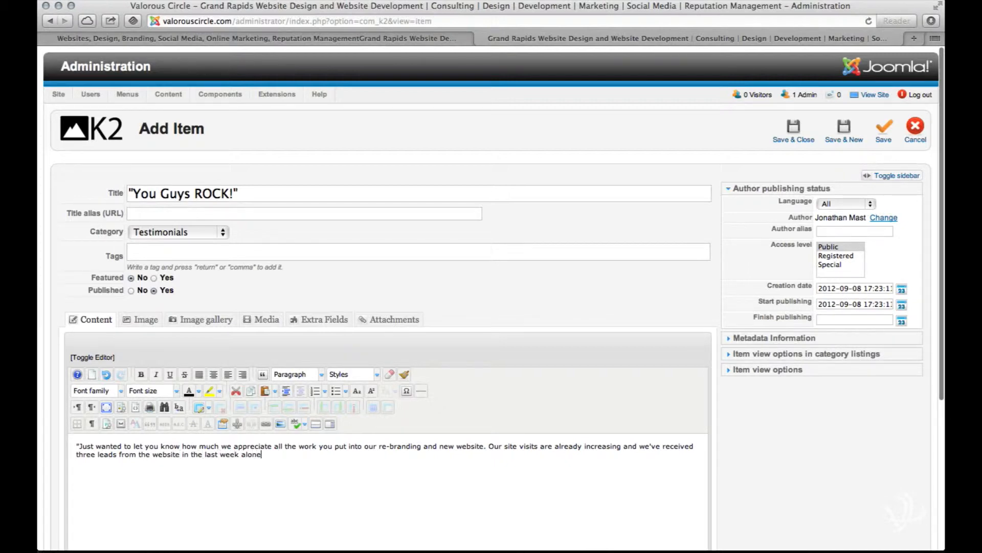
pyautogui.write('! Thank you so much. You')
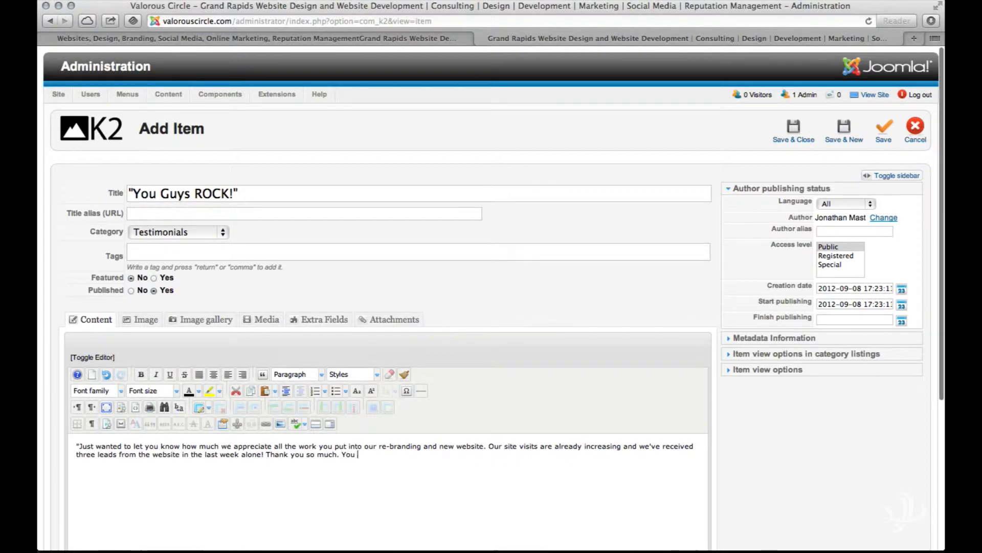
pyautogui.write('guys')
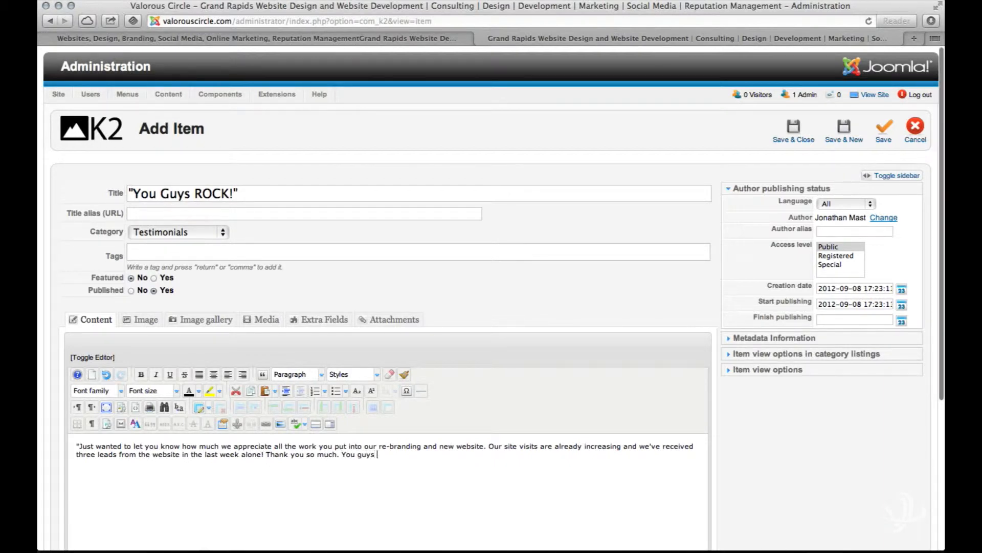
pyautogui.write('ROCK!!')
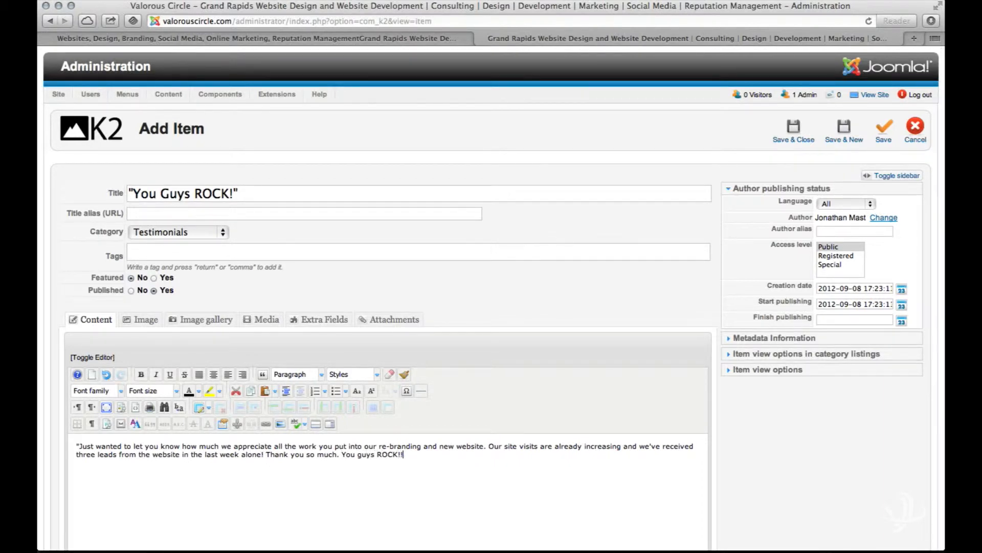
pyautogui.write('"')
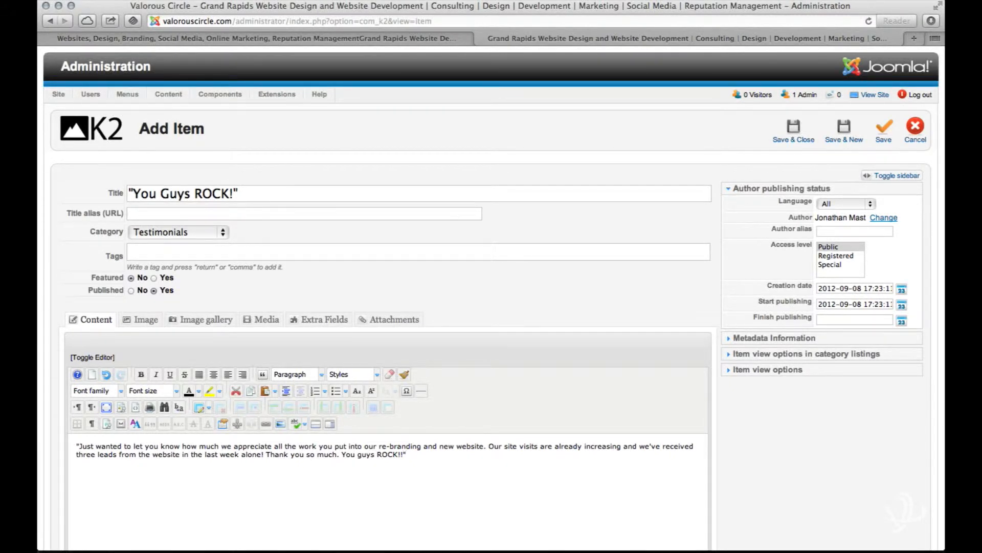
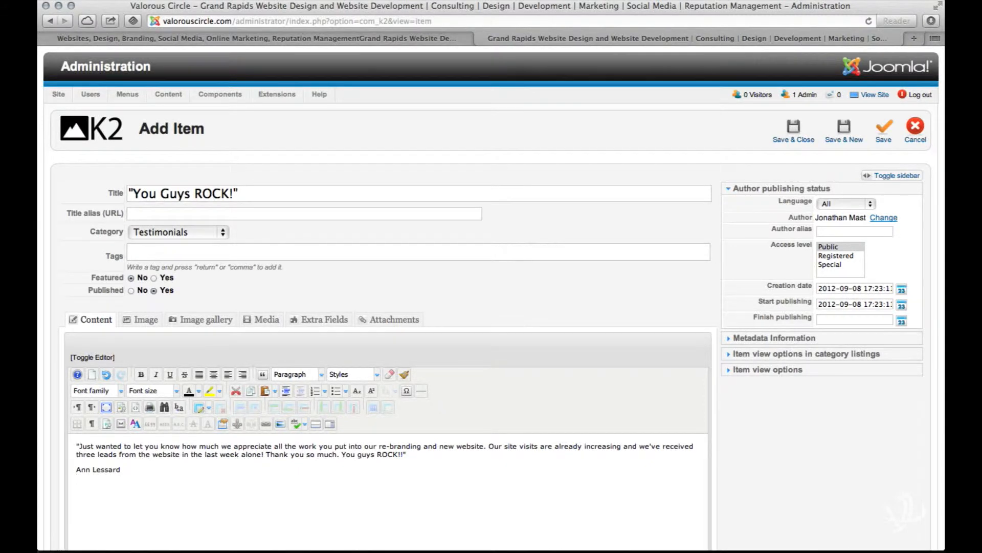
pyautogui.write('WestMichiga')
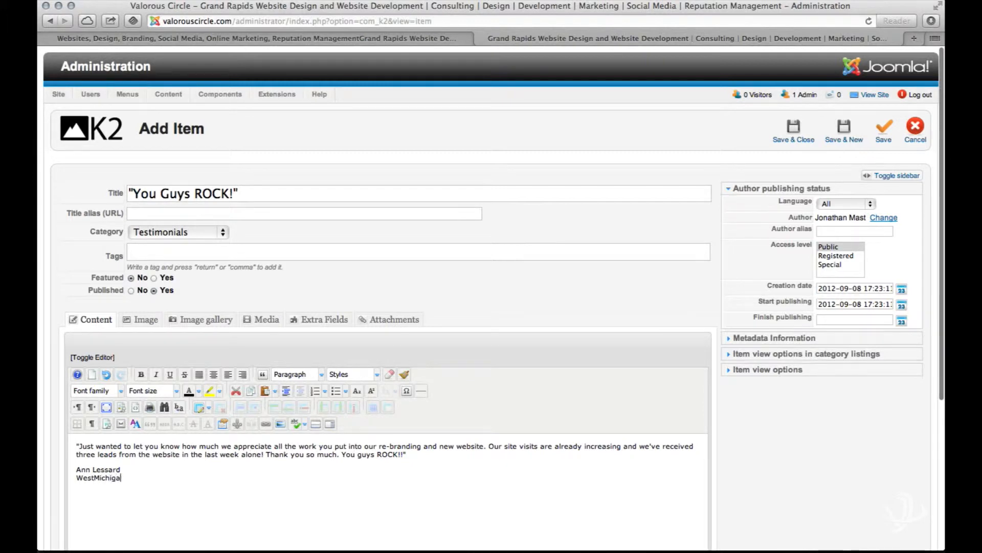
pyautogui.write('Embroidery.')
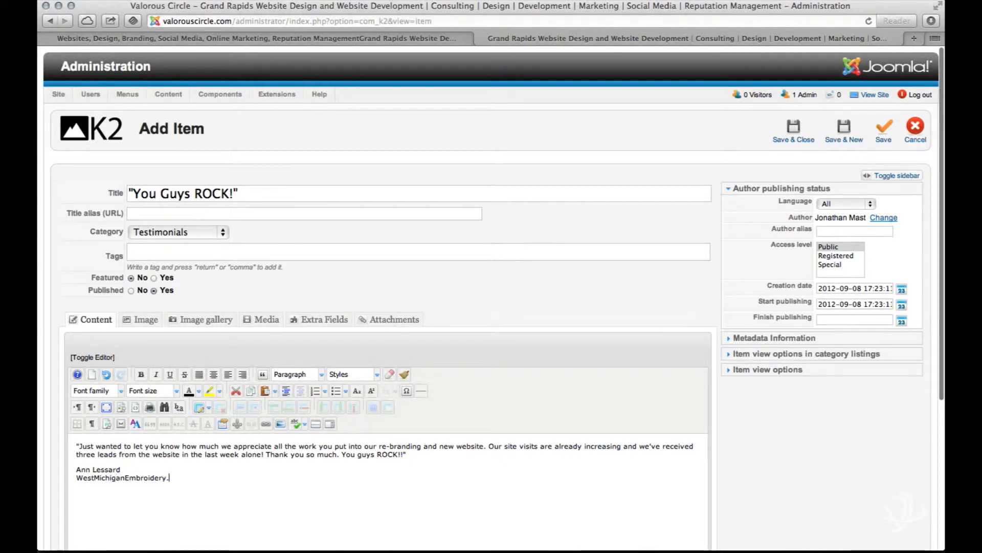
pyautogui.write('com')
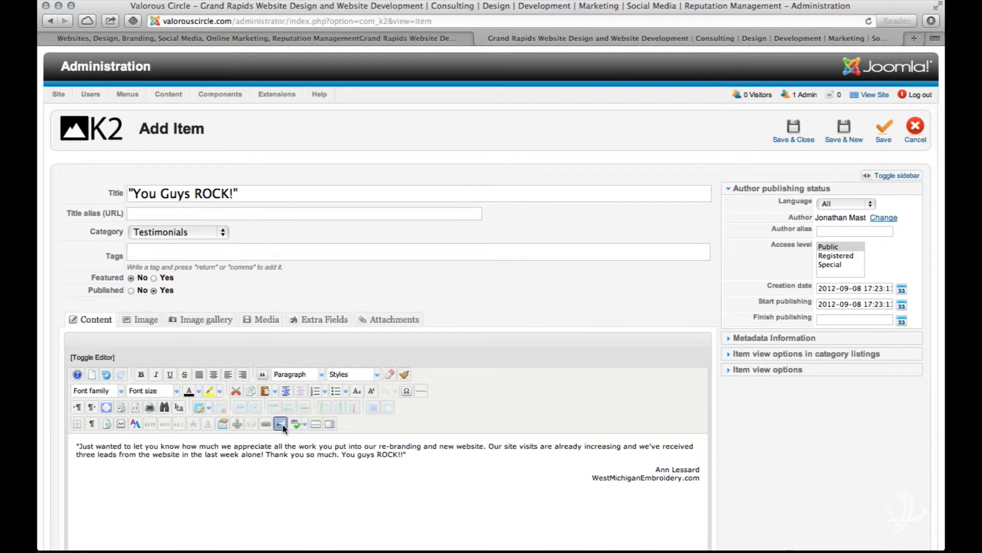
# Step: Upload FB-Banner.jpg from the A&S Embroidery folder through the editor's image manager
pyautogui.click(280, 424)
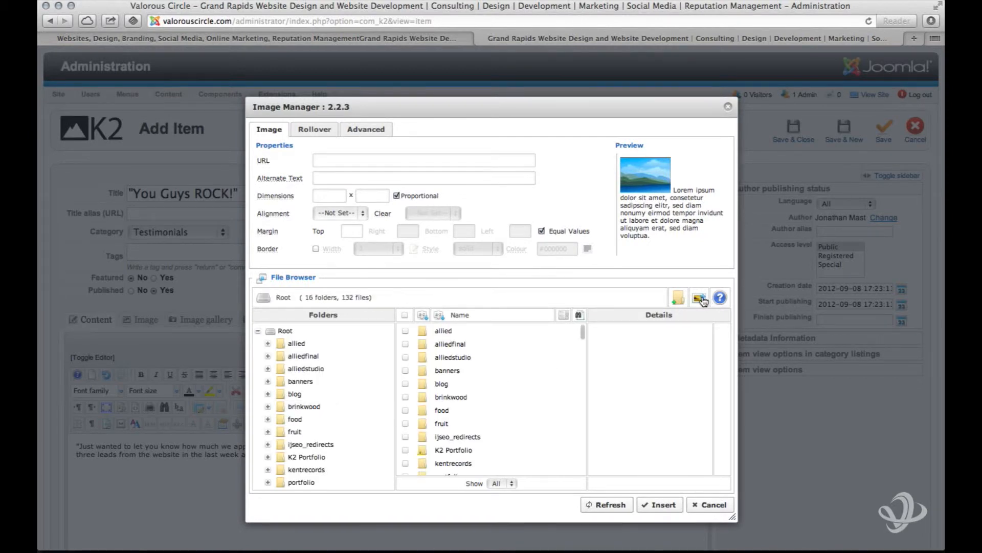
pyautogui.click(699, 298)
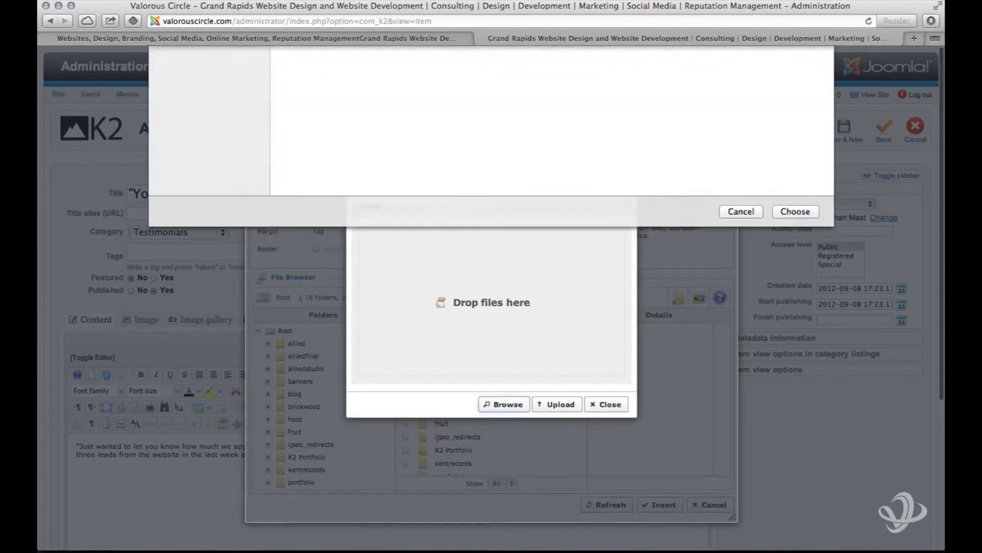
pyautogui.click(502, 404)
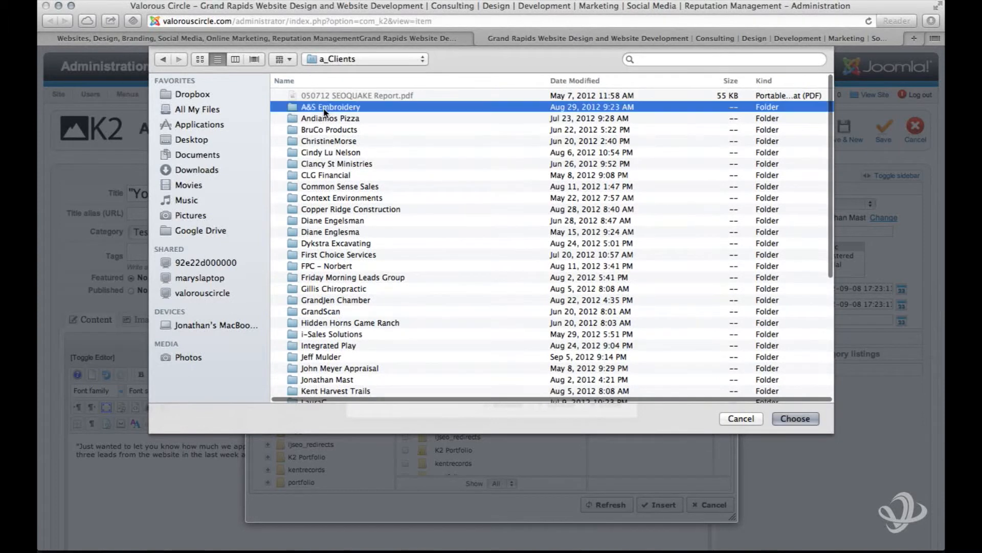
pyautogui.doubleClick(329, 106)
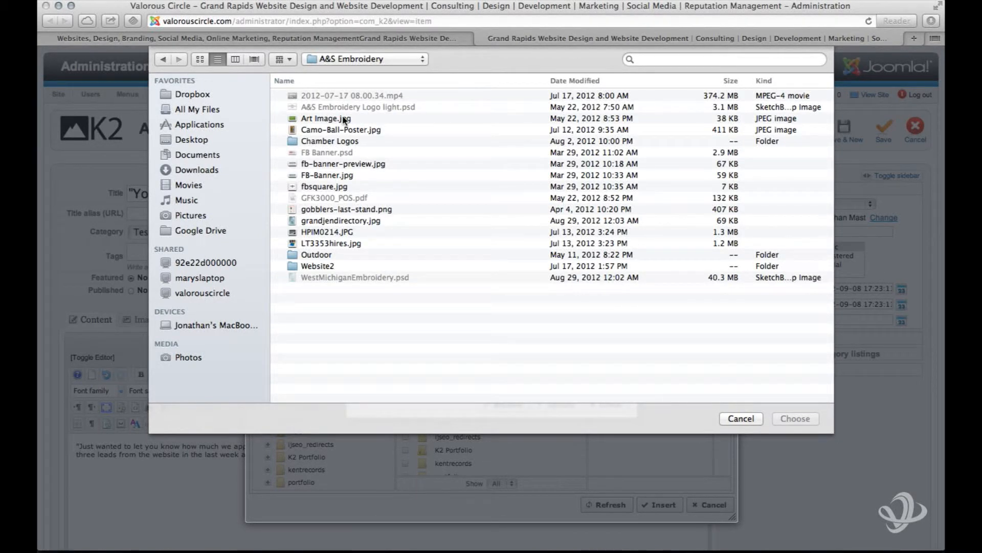
pyautogui.moveTo(319, 260)
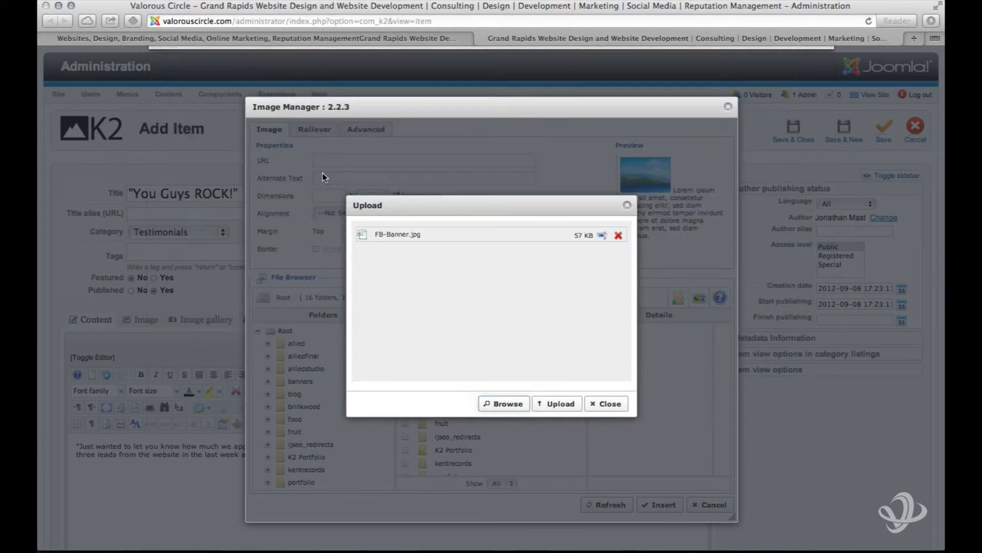
pyautogui.click(557, 403)
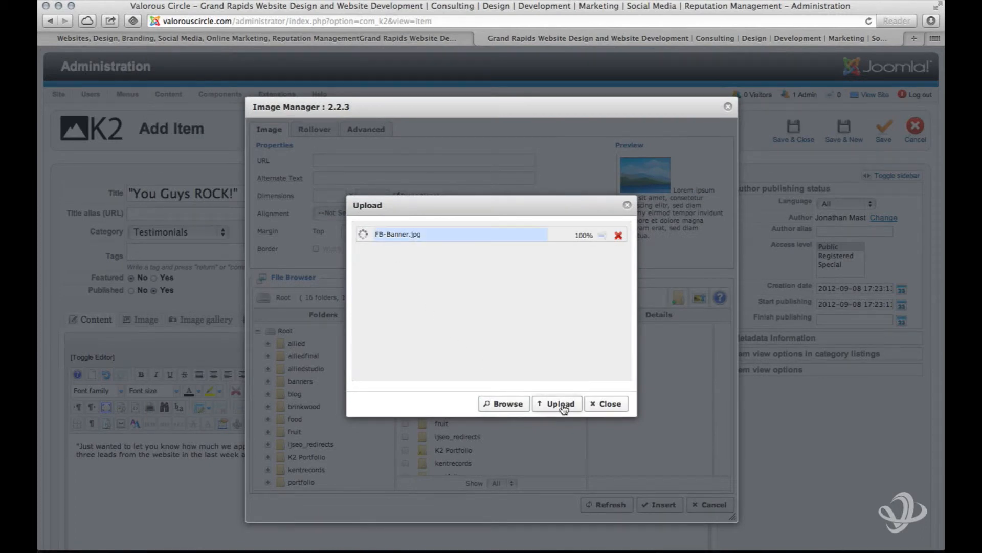
pyautogui.click(606, 402)
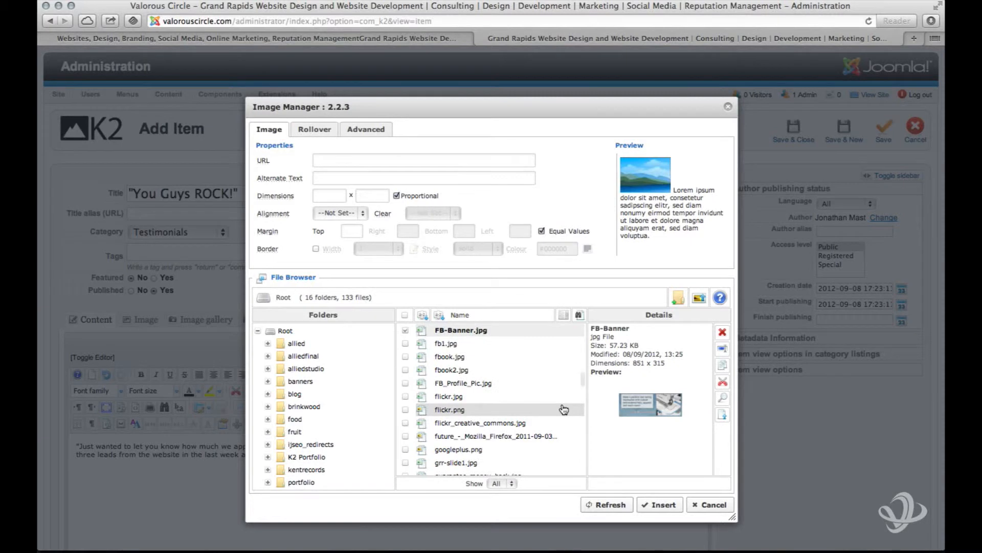
# Step: Insert FB-Banner.jpg into the testimonial text at 300 × 111, left-aligned
pyautogui.click(460, 330)
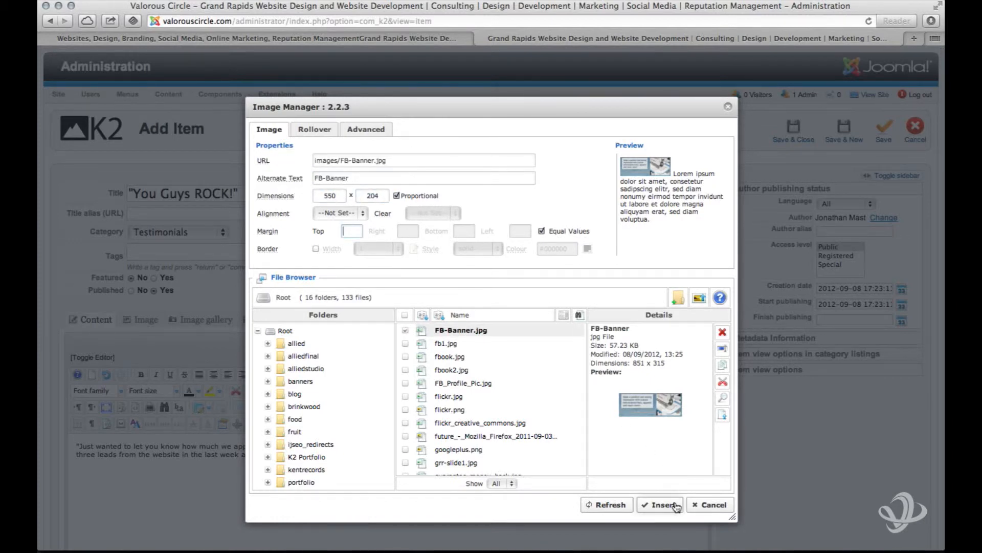
pyautogui.moveTo(330, 220)
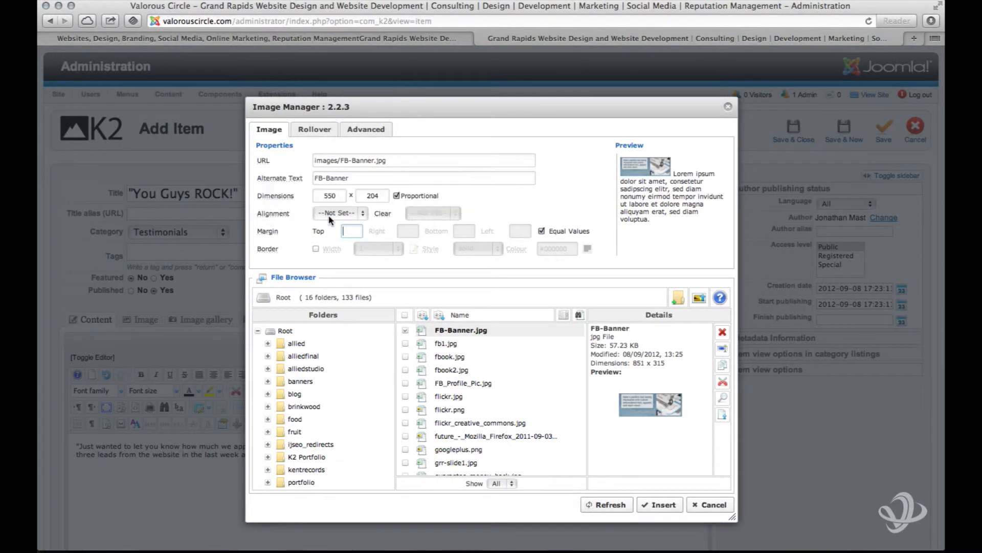
pyautogui.click(338, 213)
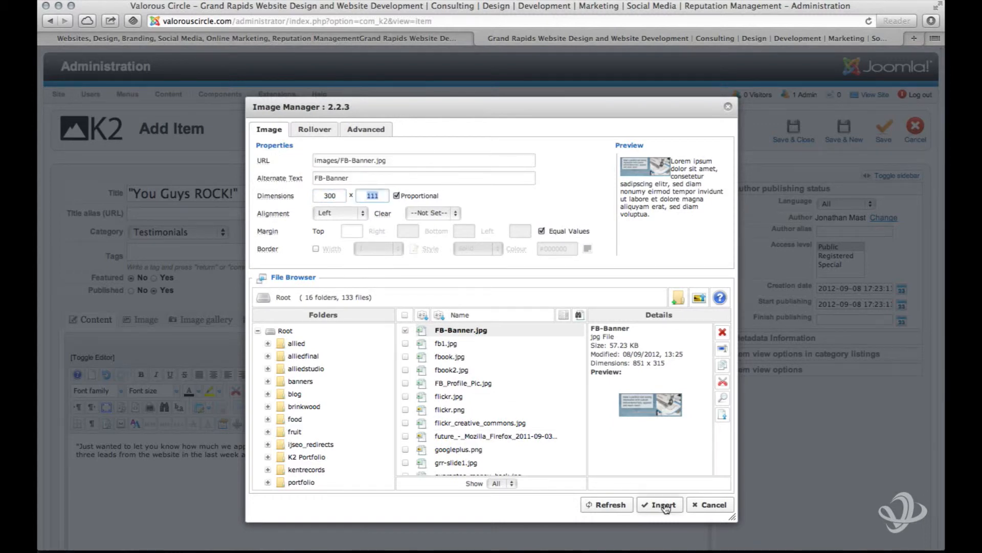
pyautogui.click(660, 504)
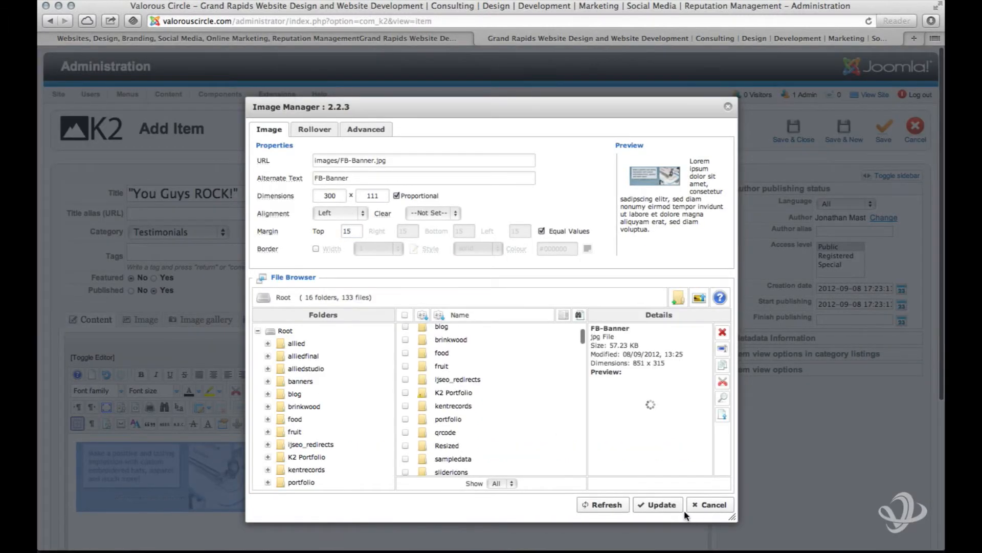
# Step: Apply the 15px image margin and save the 'You Guys ROCK!' testimonial back to the Items list
pyautogui.click(714, 503)
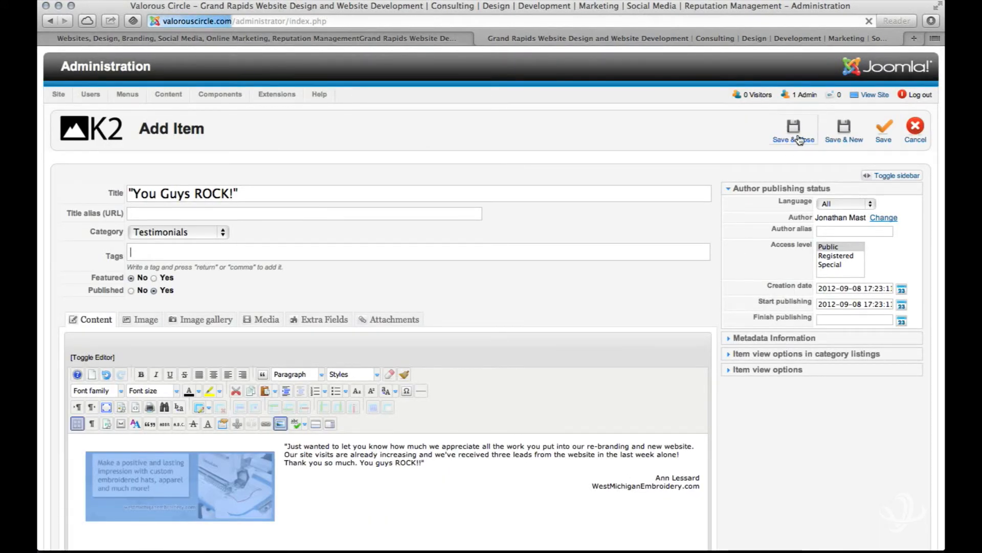
pyautogui.click(793, 128)
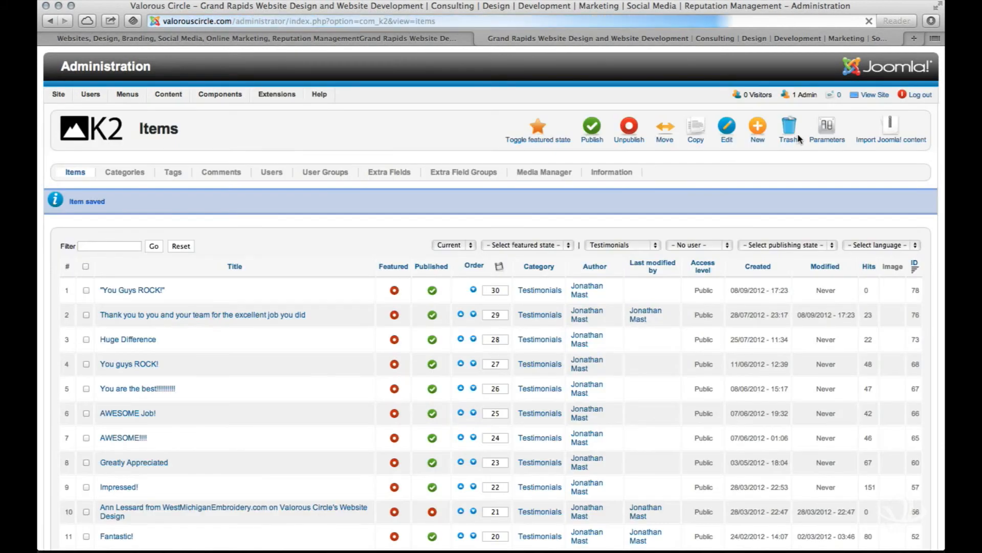